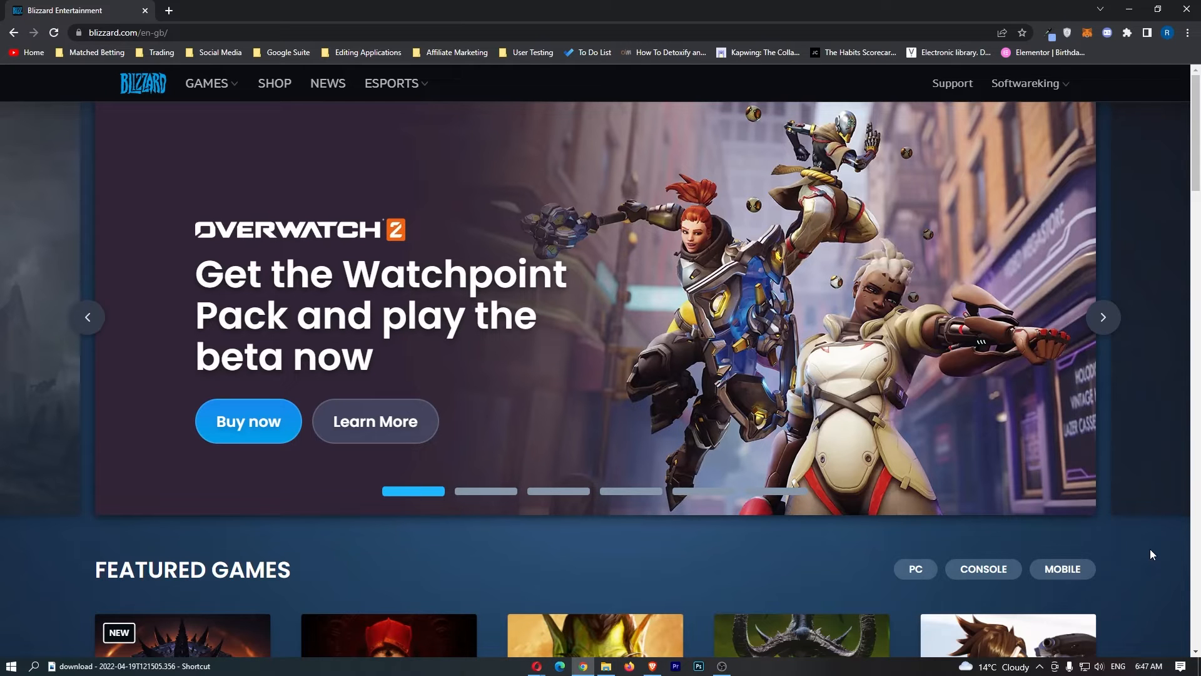
mouse_move(1003, 109)
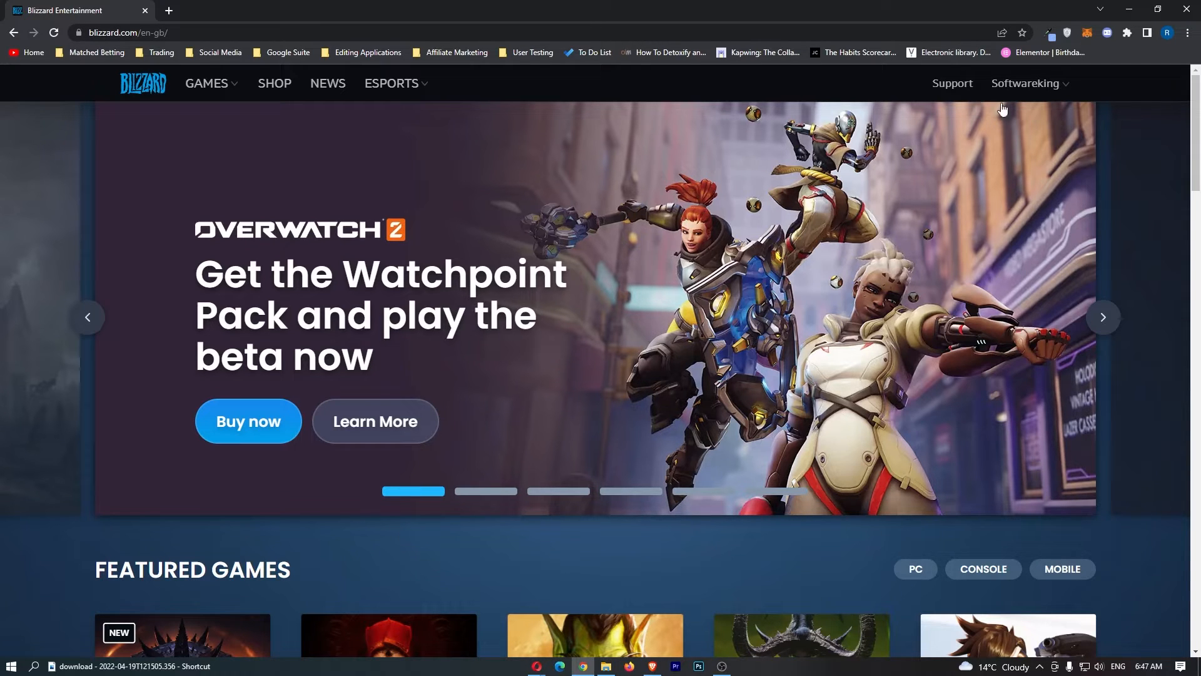
mouse_move(798, 403)
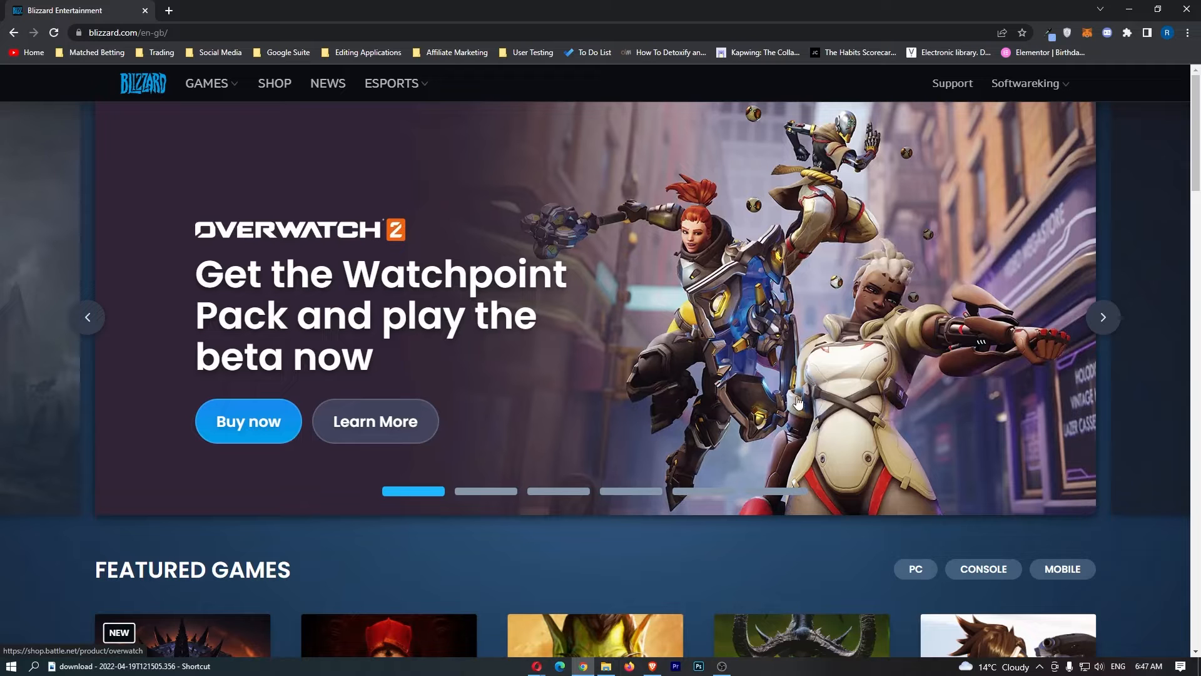
mouse_move(1053, 93)
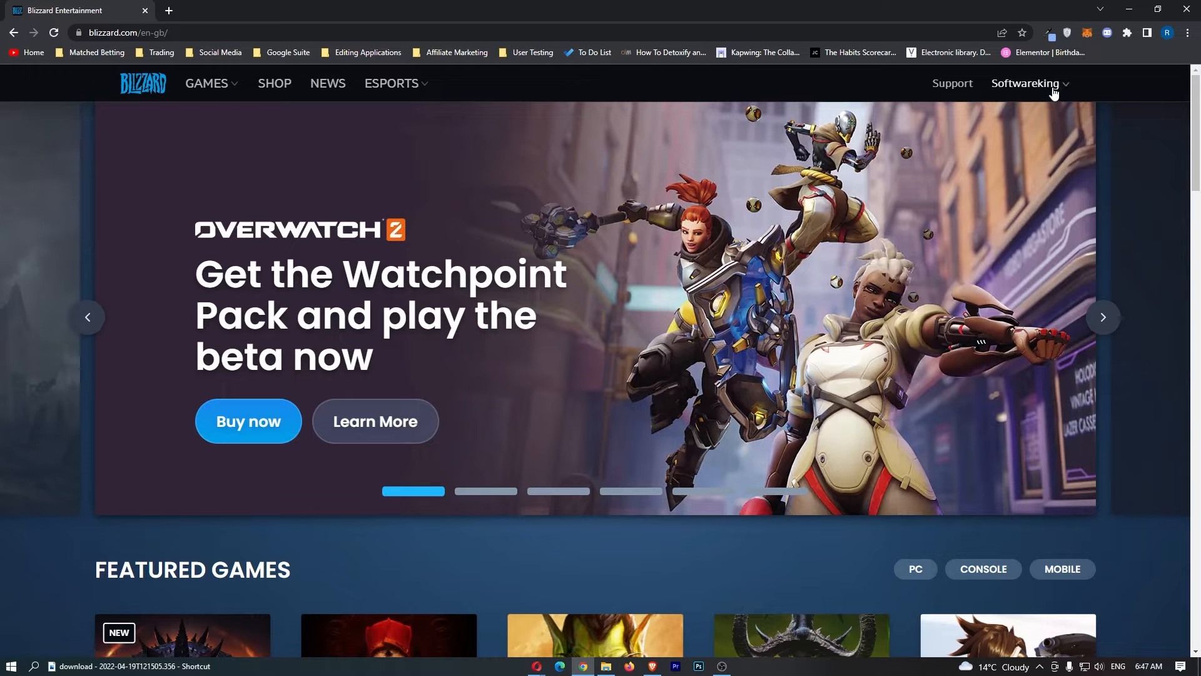
Reveal the signed-in account's menu from the top navigation bar
left_click(1024, 82)
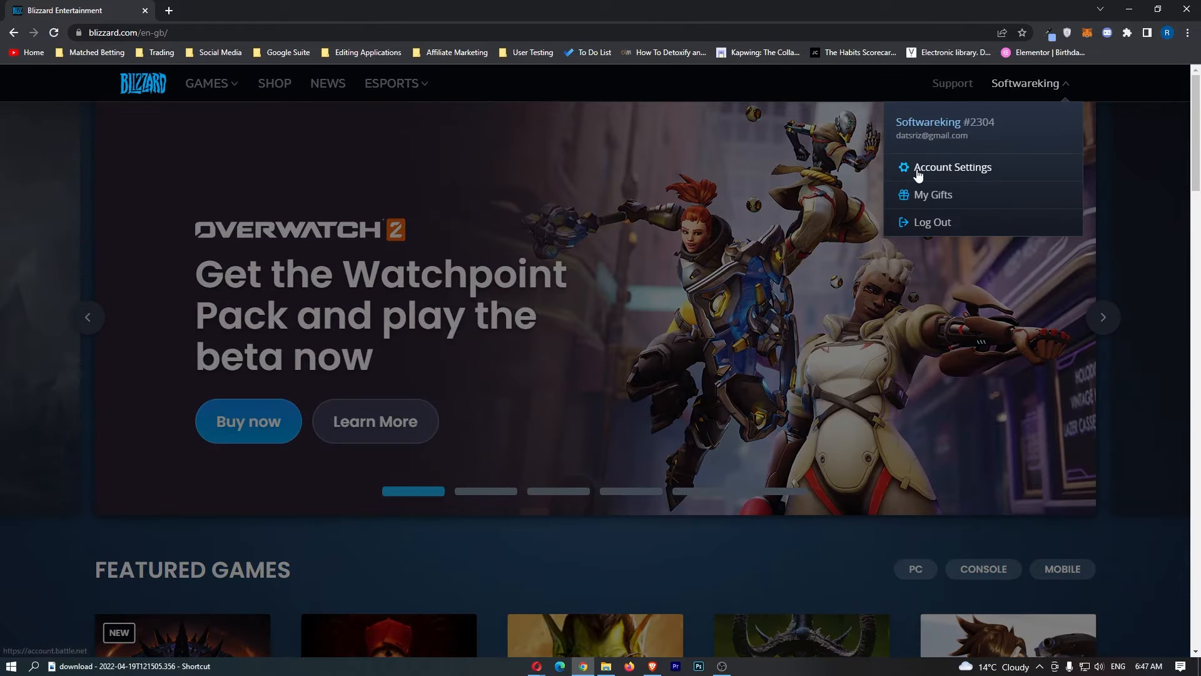
Go to Account Settings and reach the Account Details page from Your Information
left_click(952, 167)
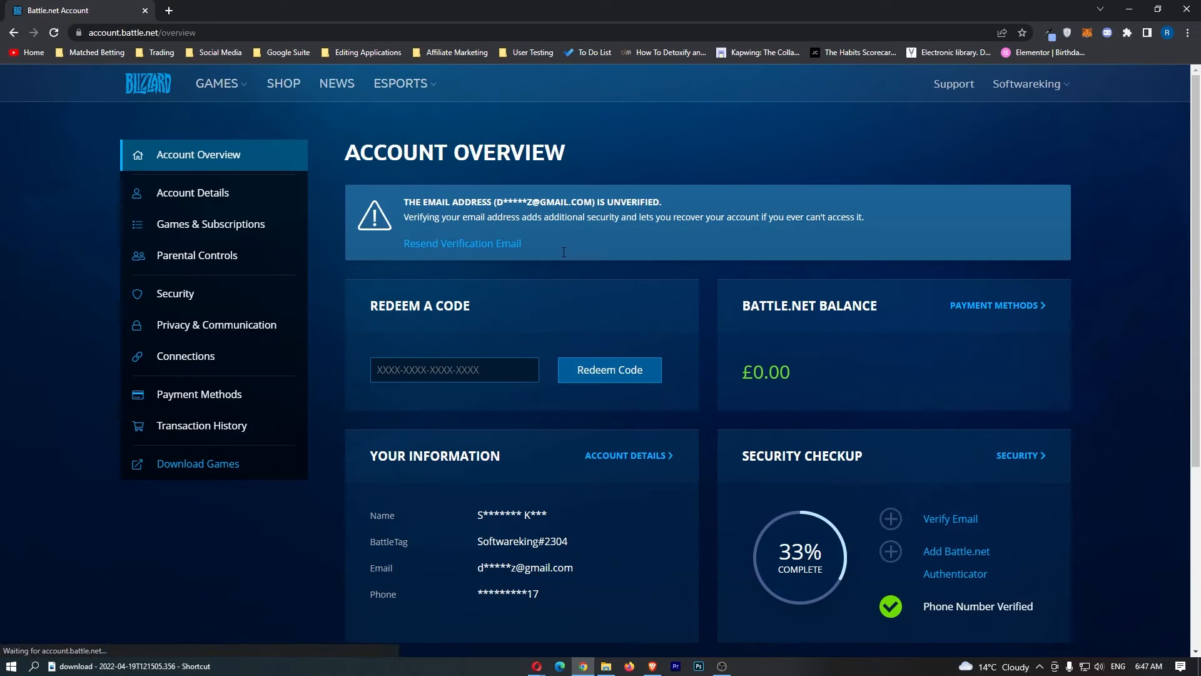
mouse_move(673, 86)
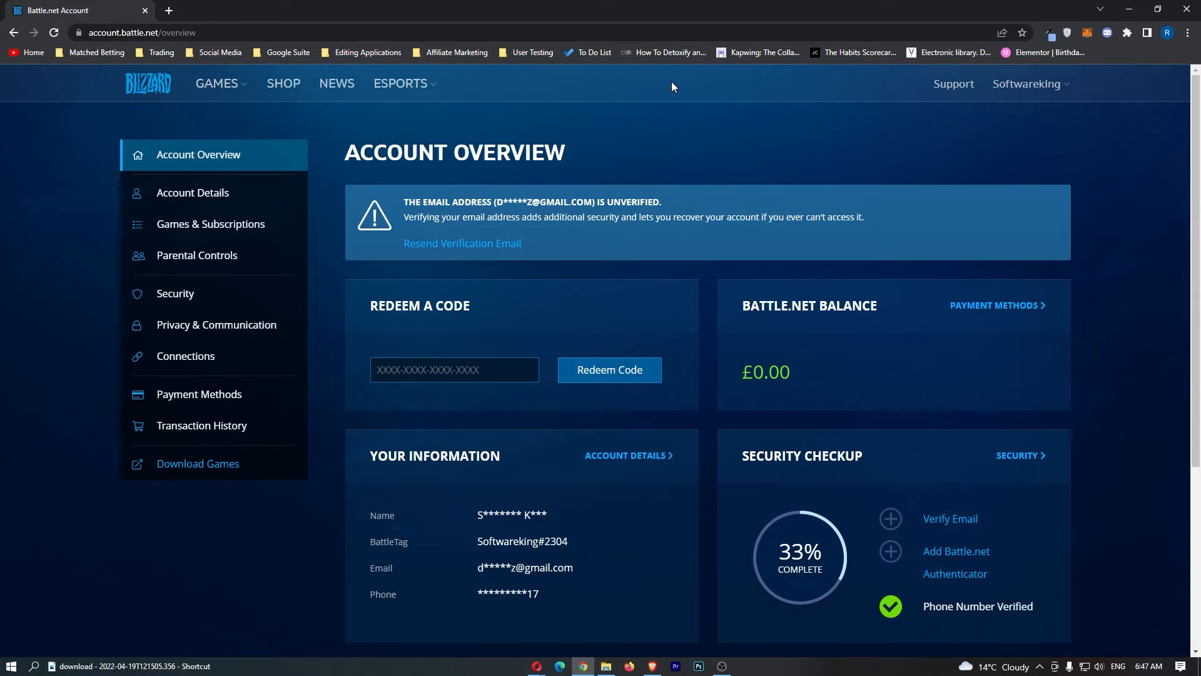
scroll("down", 3)
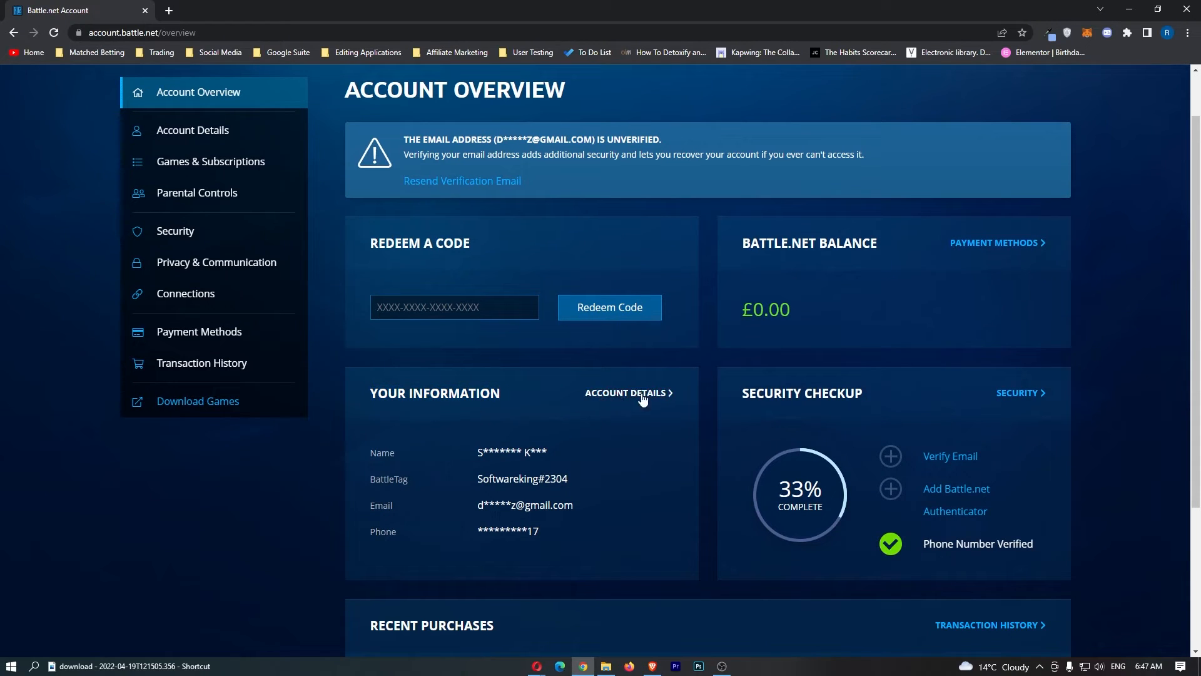
left_click(624, 392)
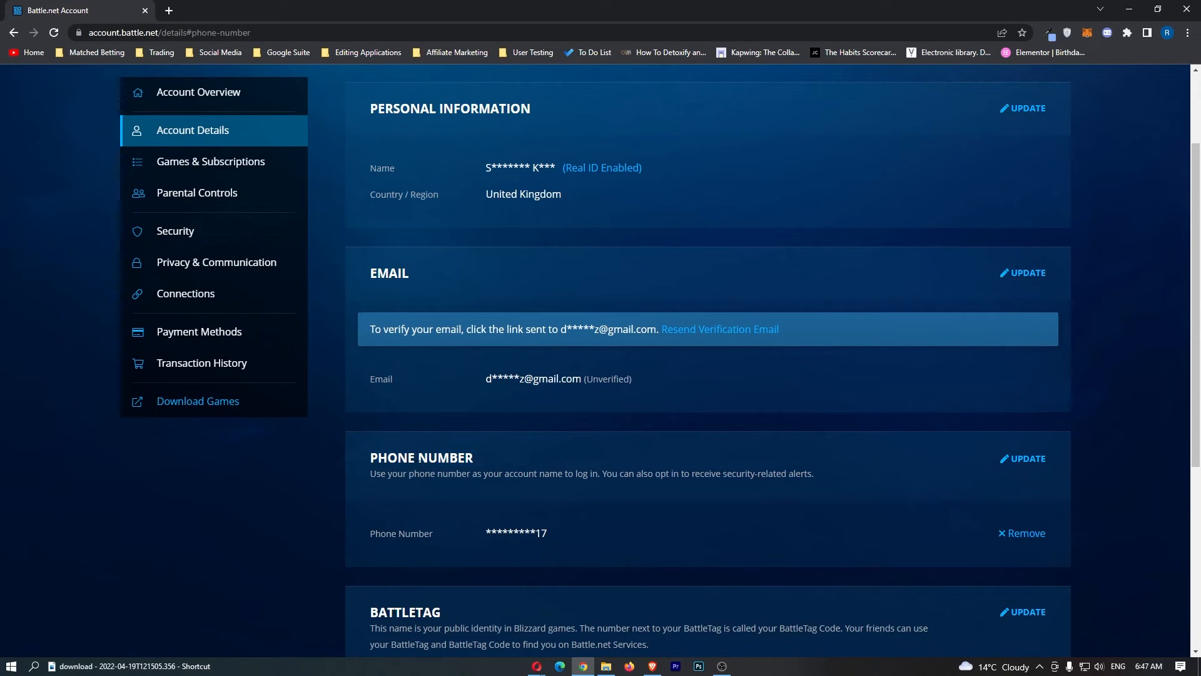
mouse_move(1018, 463)
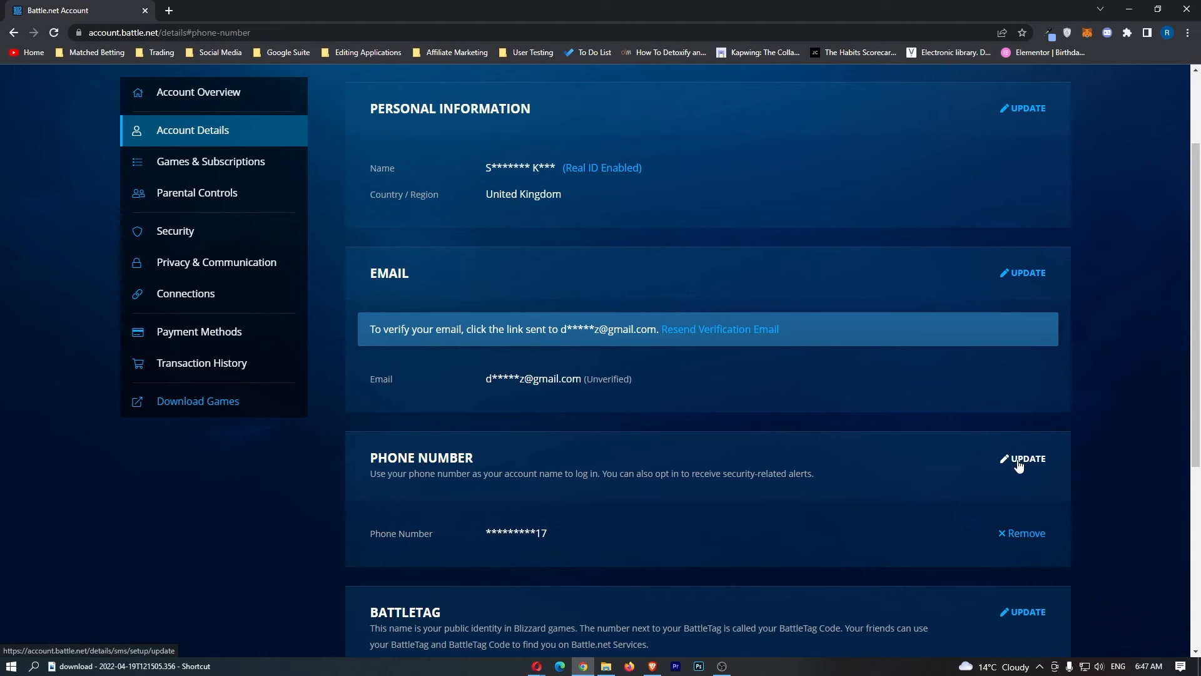
Start the Phone Number update, confirm the change and focus the Verification Code field
left_click(1027, 458)
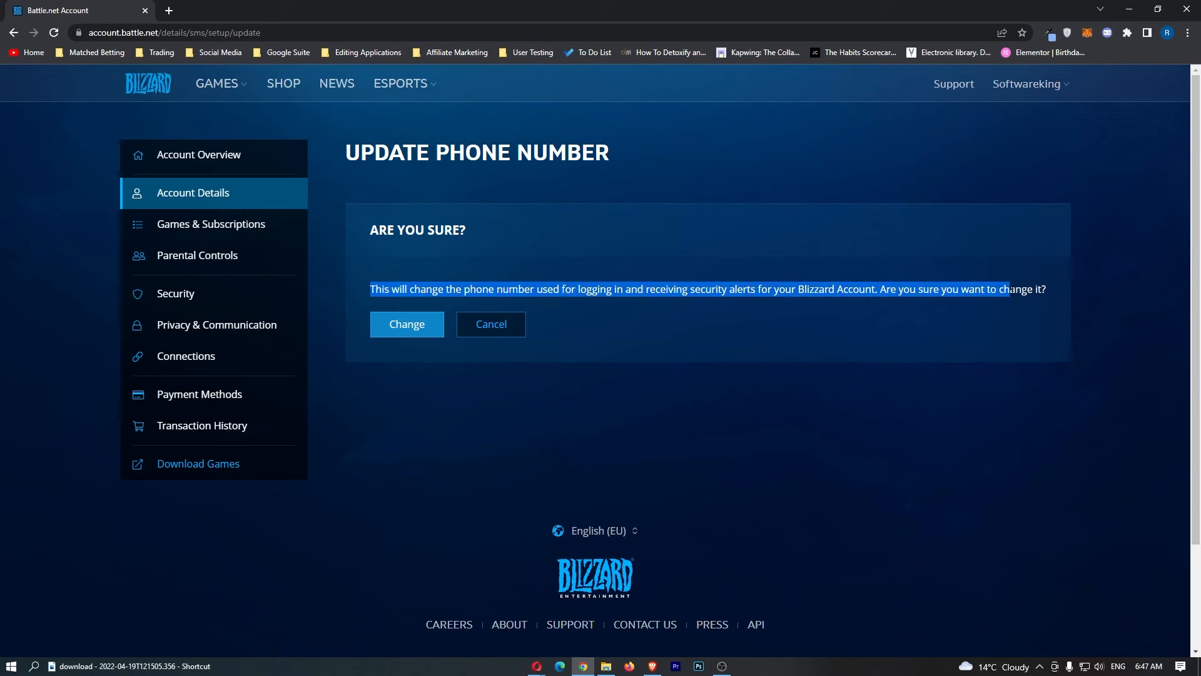
left_click(407, 324)
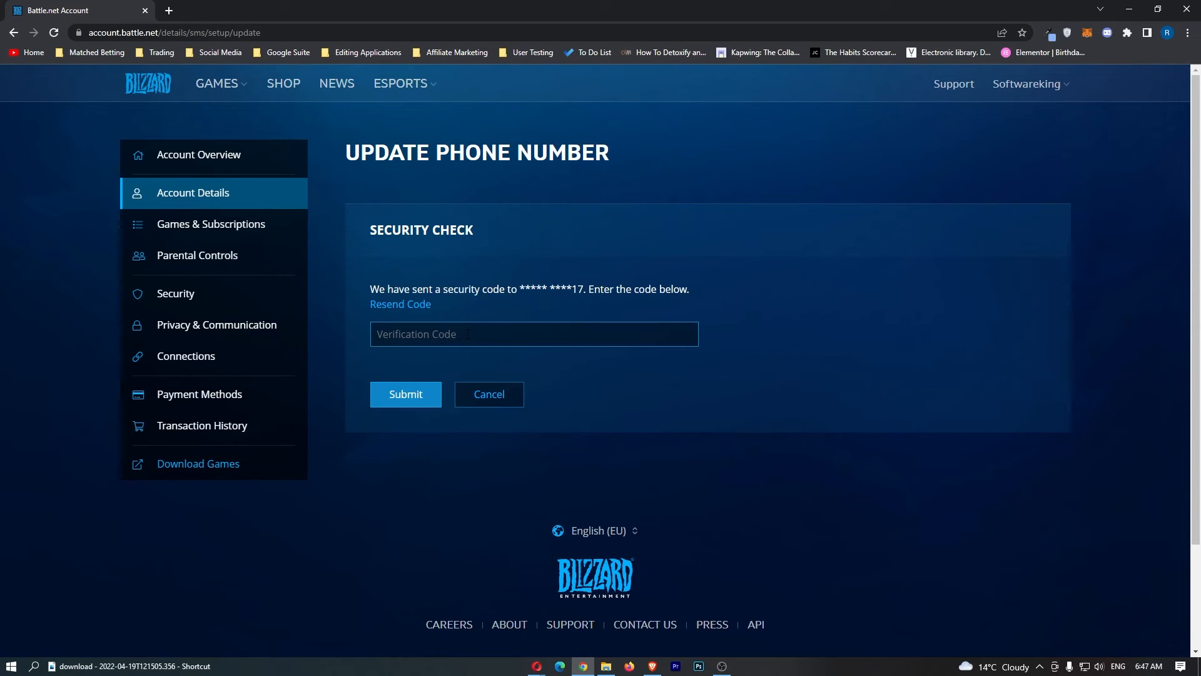
left_click(533, 334)
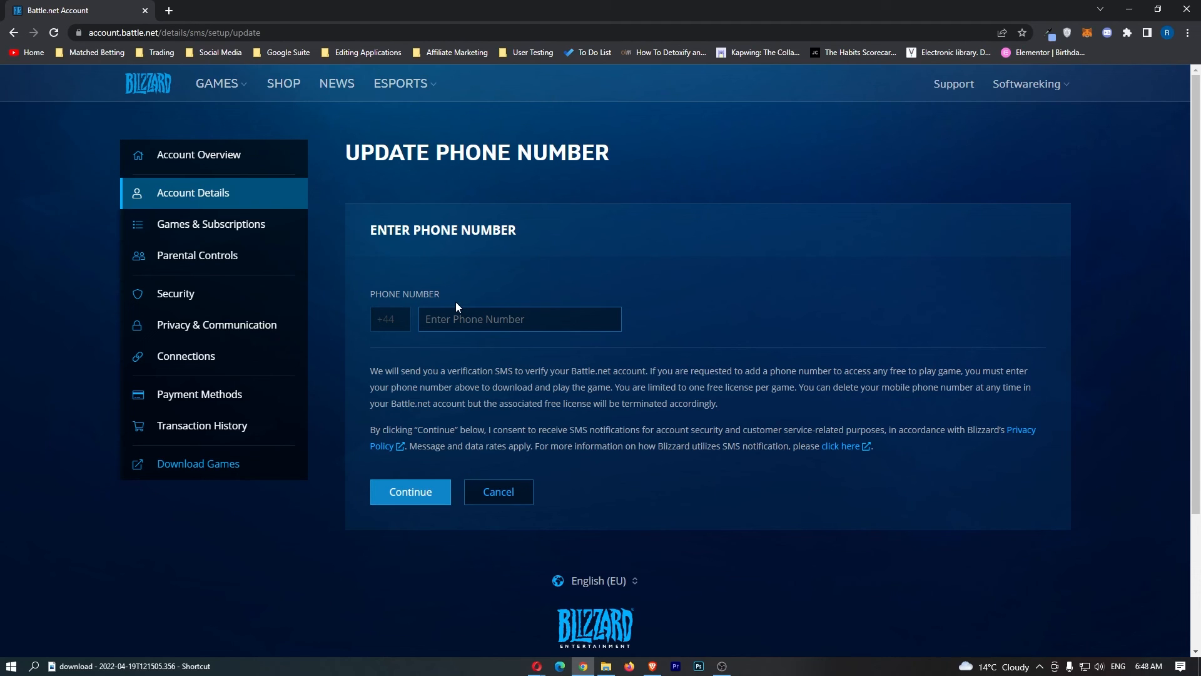
mouse_move(243, 198)
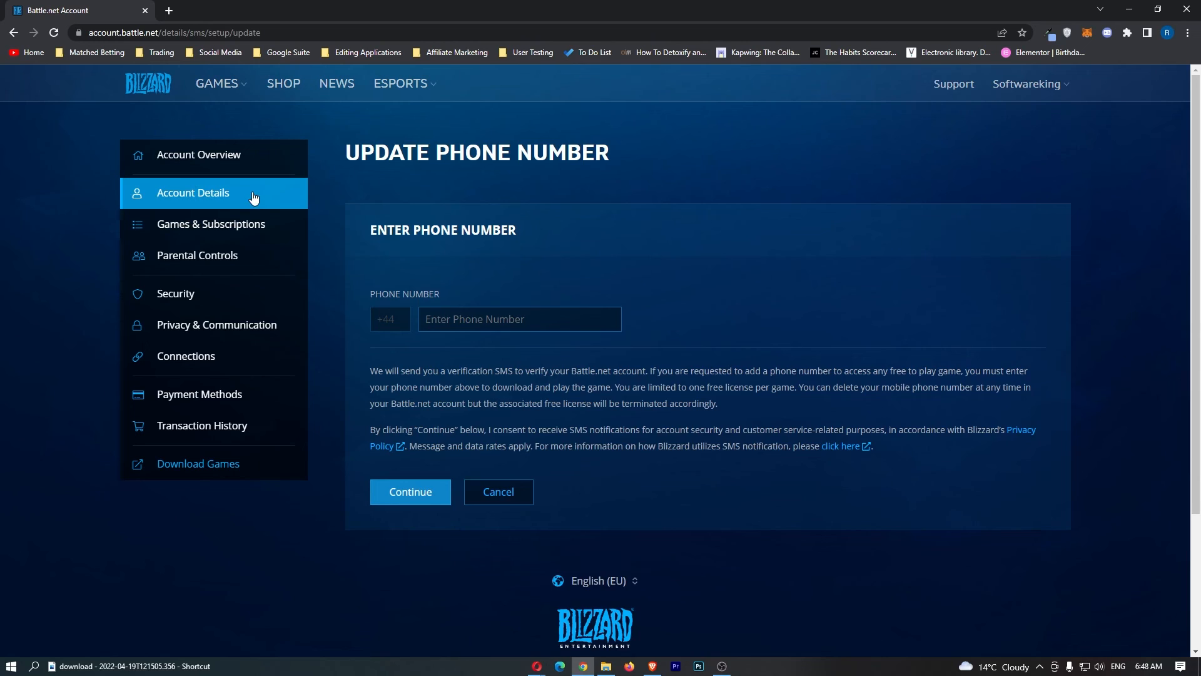